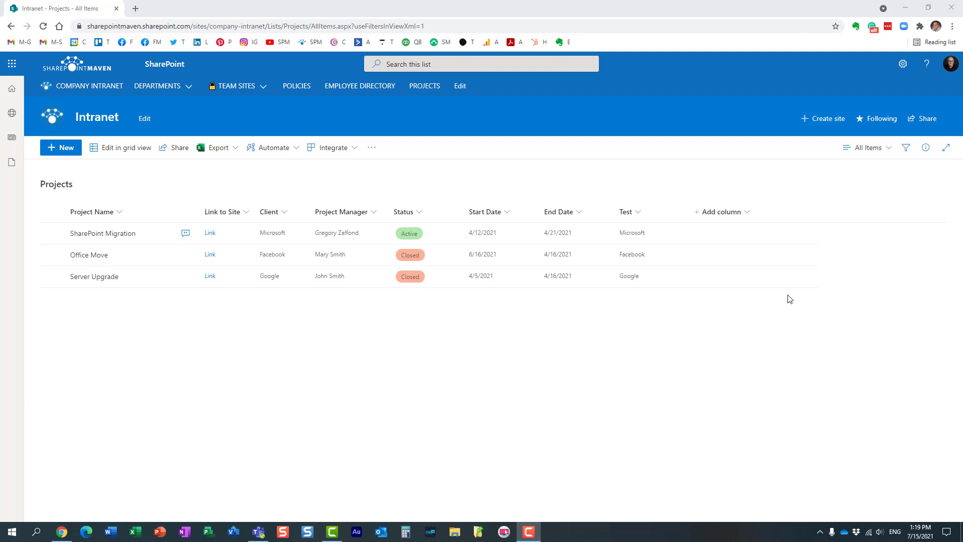
{"action": "mouse_move", "coordinate": [707, 339]}
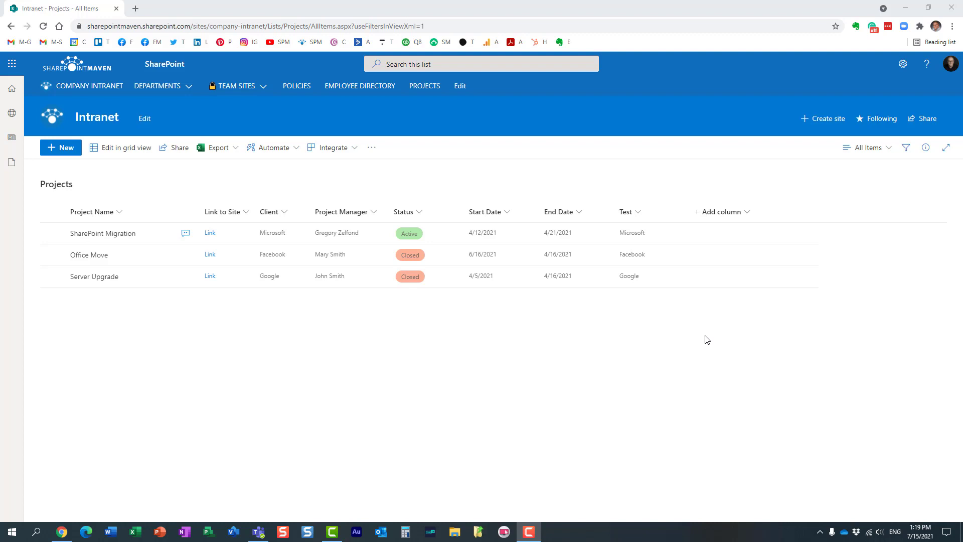
{"action": "mouse_move", "coordinate": [588, 339]}
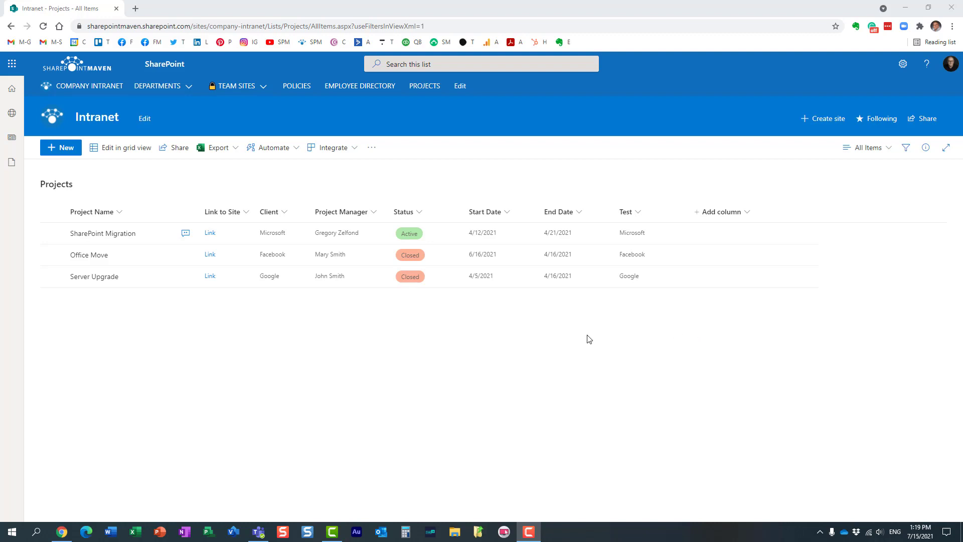
{"action": "mouse_move", "coordinate": [511, 361]}
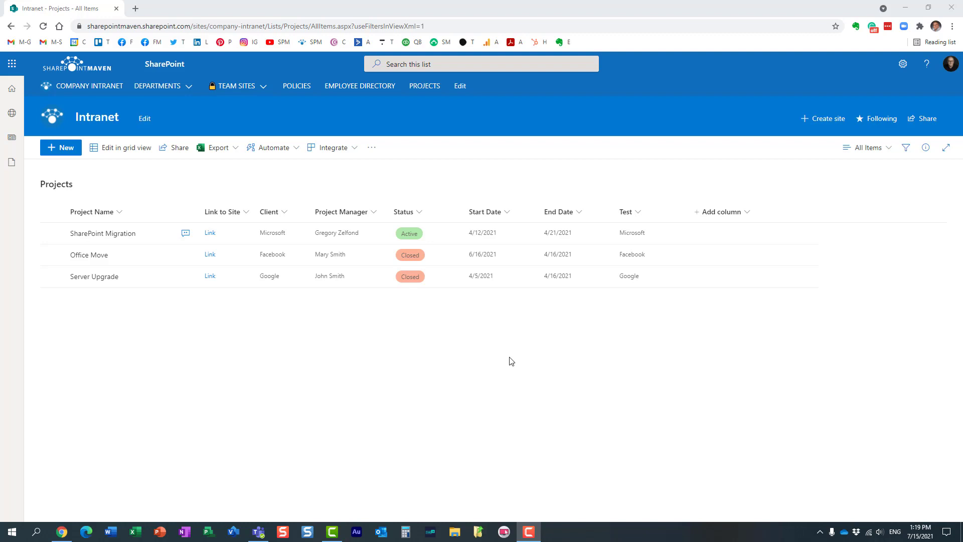
{"action": "mouse_move", "coordinate": [310, 269]}
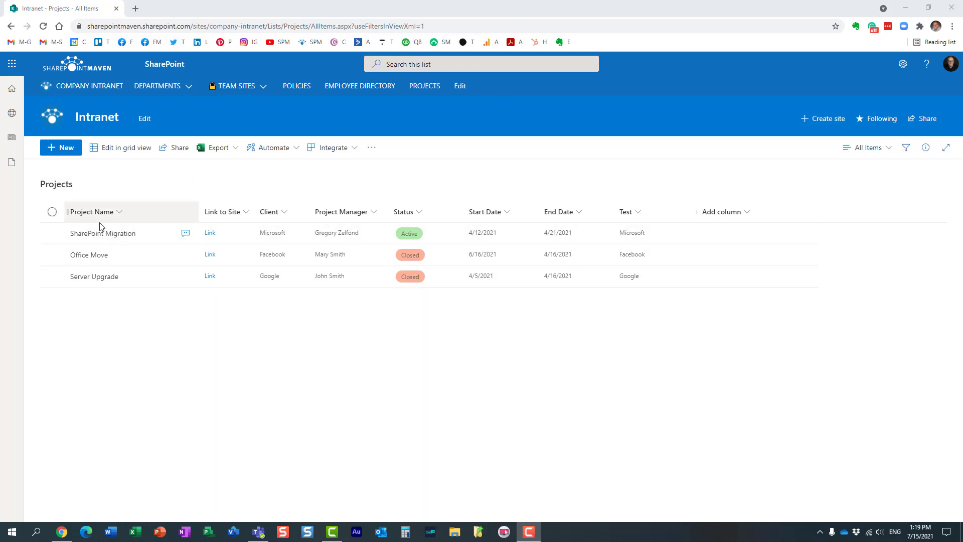
{"action": "mouse_move", "coordinate": [343, 298]}
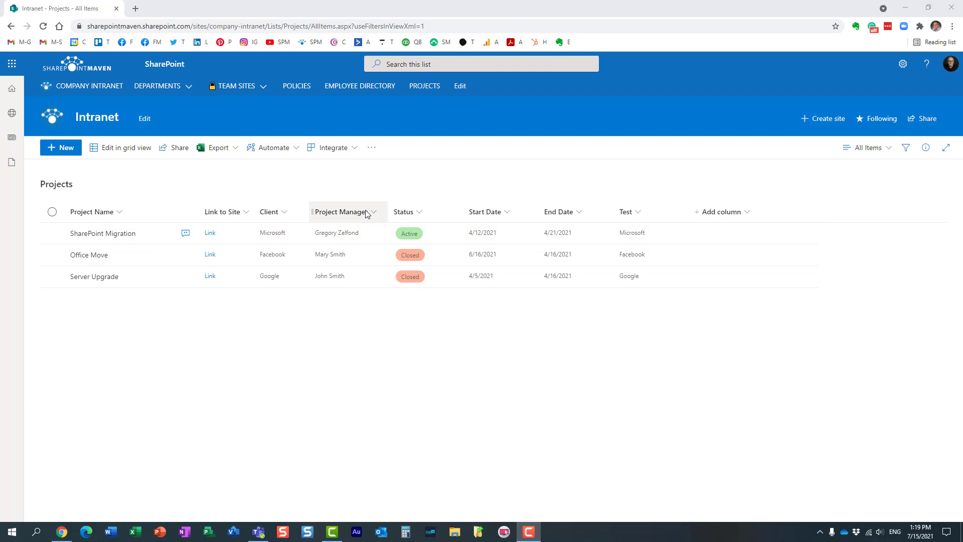
{"action": "mouse_move", "coordinate": [375, 215]}
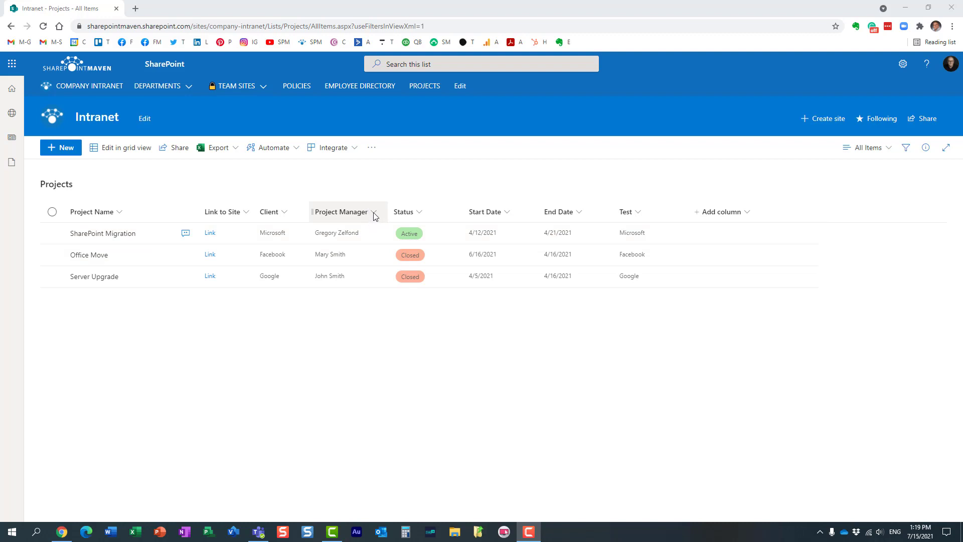
Inspect the Project Manager column settings and the add-column types without making changes
{"action": "left_click", "coordinate": [373, 212]}
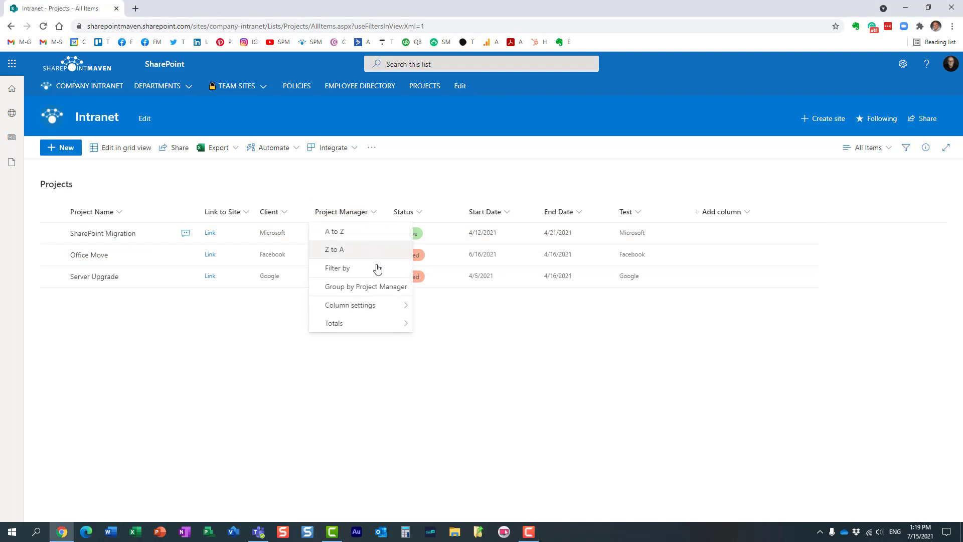
{"action": "left_click", "coordinate": [426, 310]}
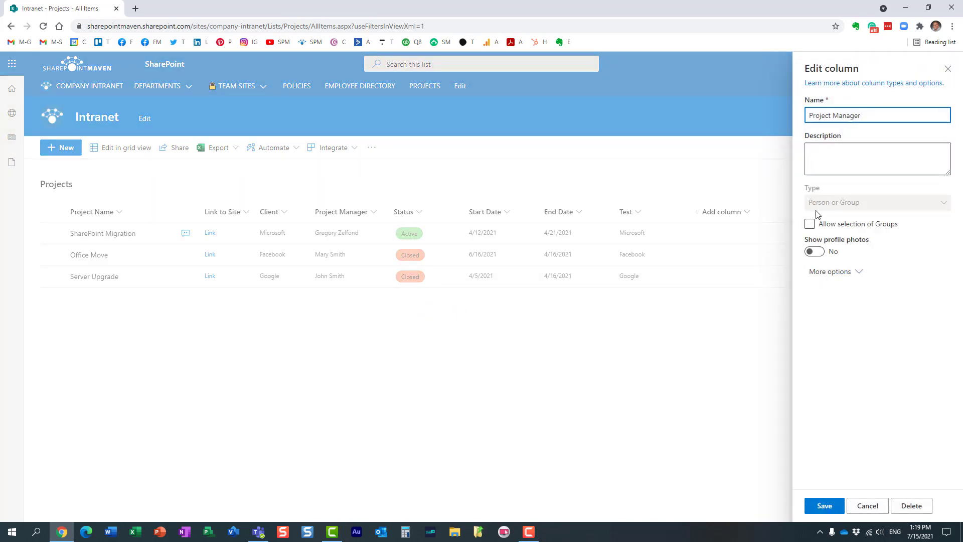
{"action": "left_click", "coordinate": [866, 506]}
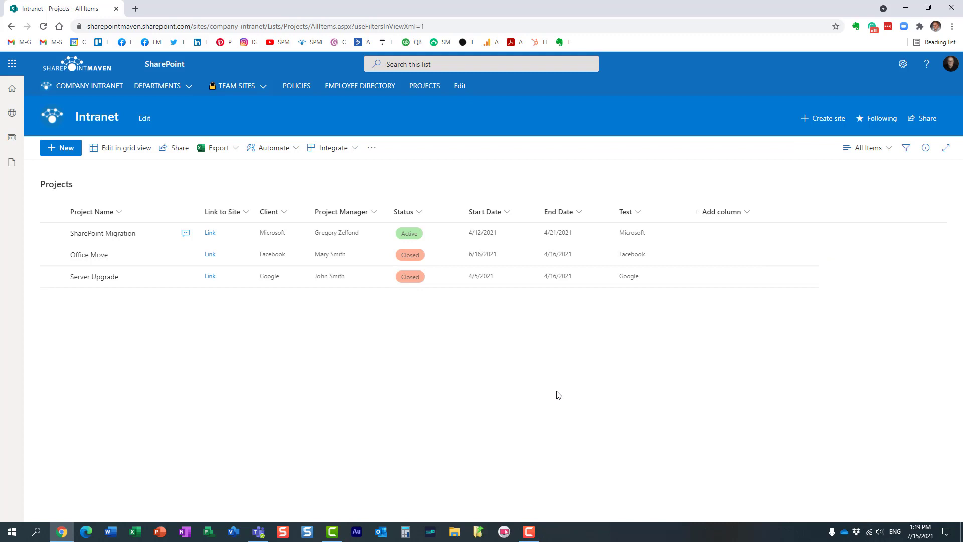
{"action": "mouse_move", "coordinate": [482, 377]}
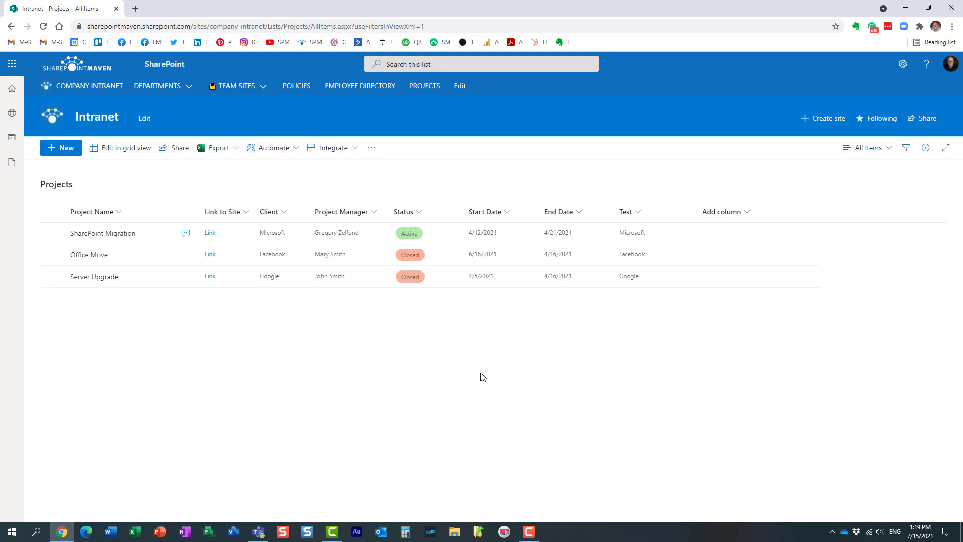
{"action": "mouse_move", "coordinate": [599, 358]}
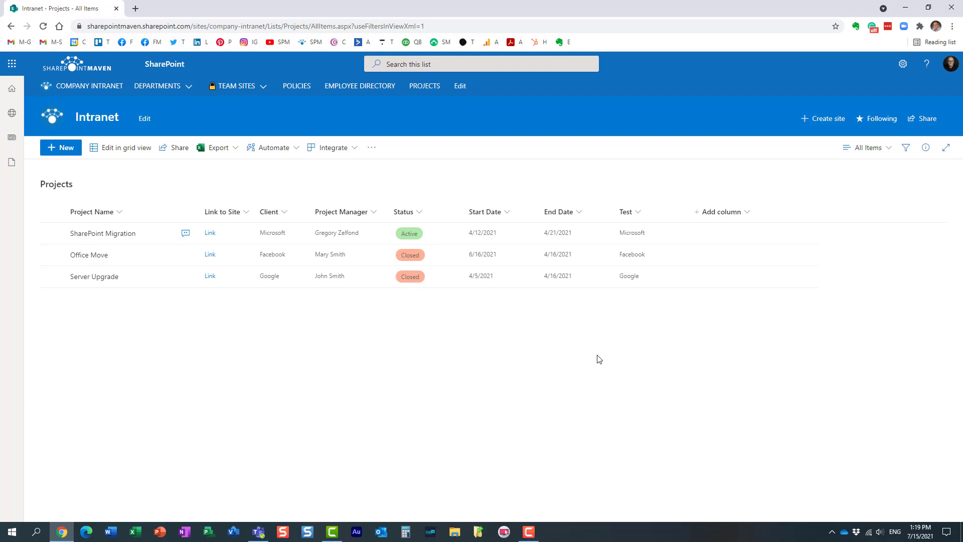
{"action": "left_click", "coordinate": [719, 212]}
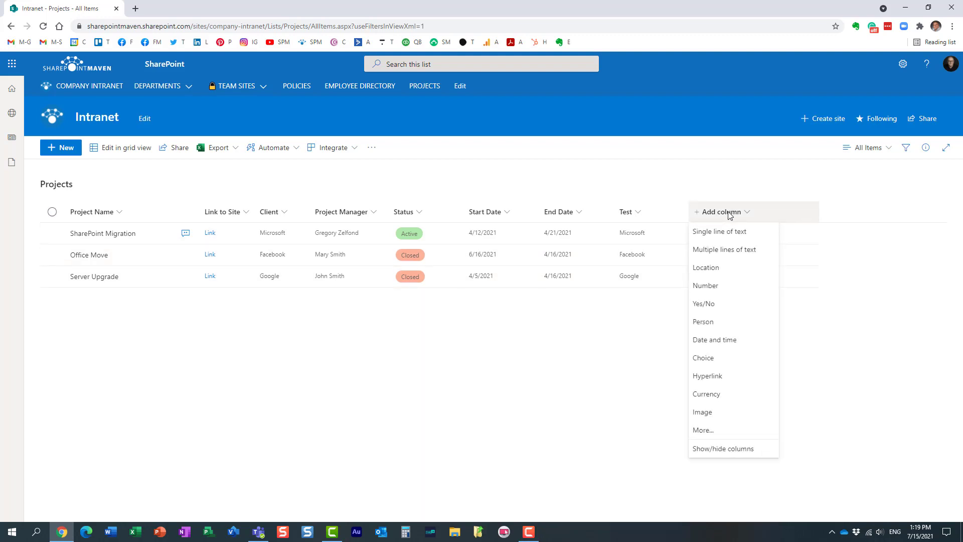
{"action": "left_click", "coordinate": [721, 325]}
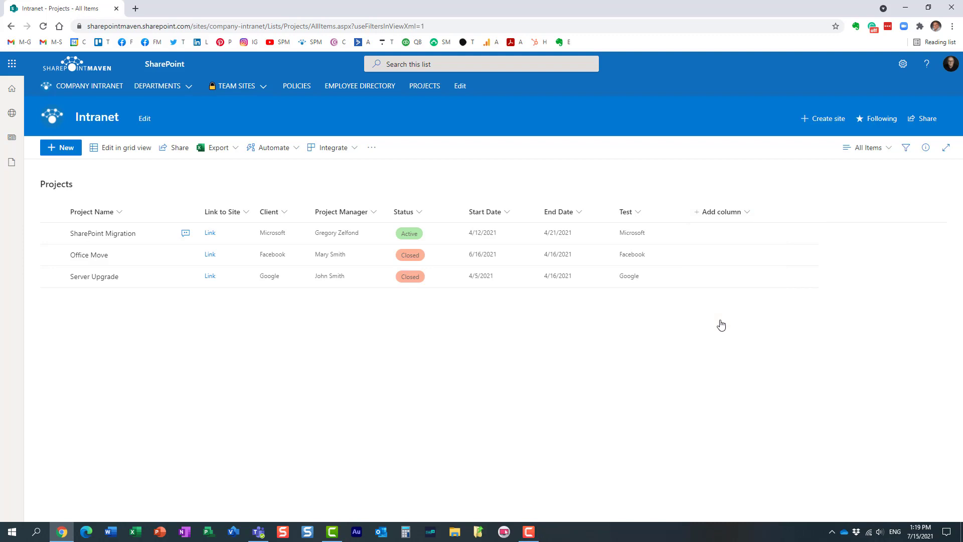
{"action": "left_click", "coordinate": [720, 211]}
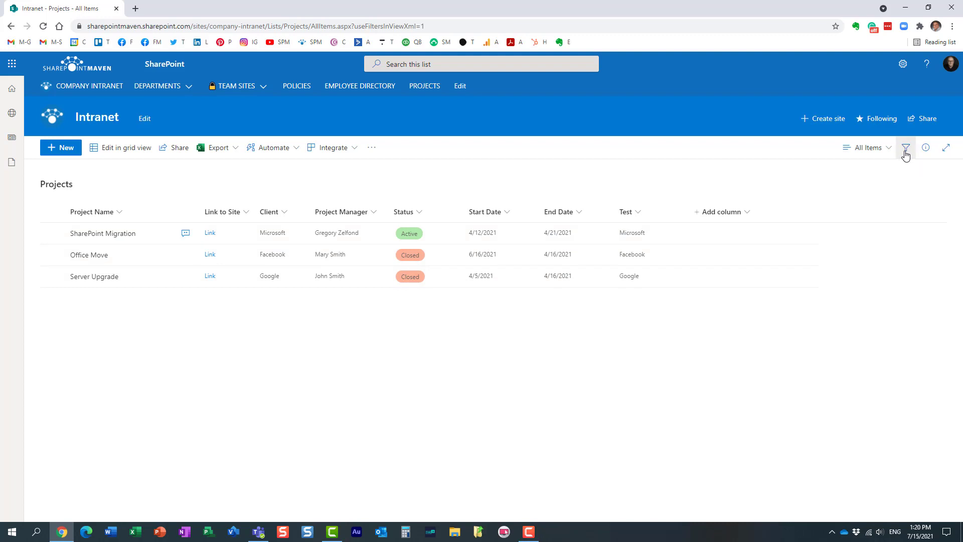
{"action": "left_click", "coordinate": [905, 148]}
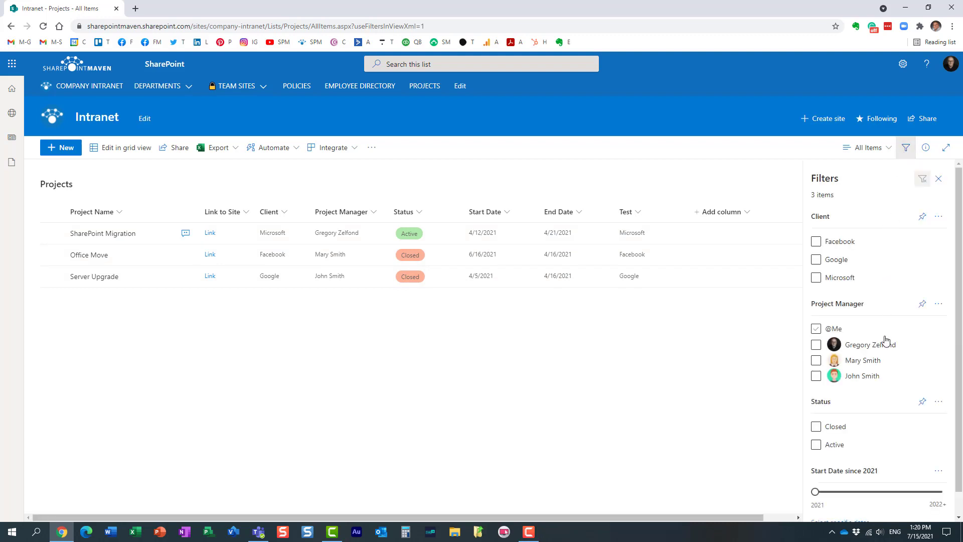
{"action": "left_click", "coordinate": [816, 328]}
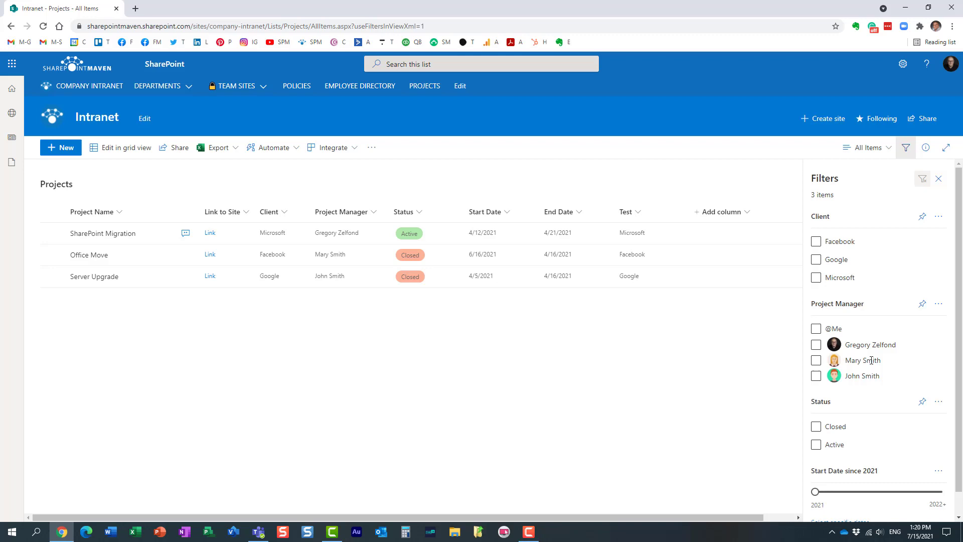
{"action": "mouse_move", "coordinate": [864, 330]}
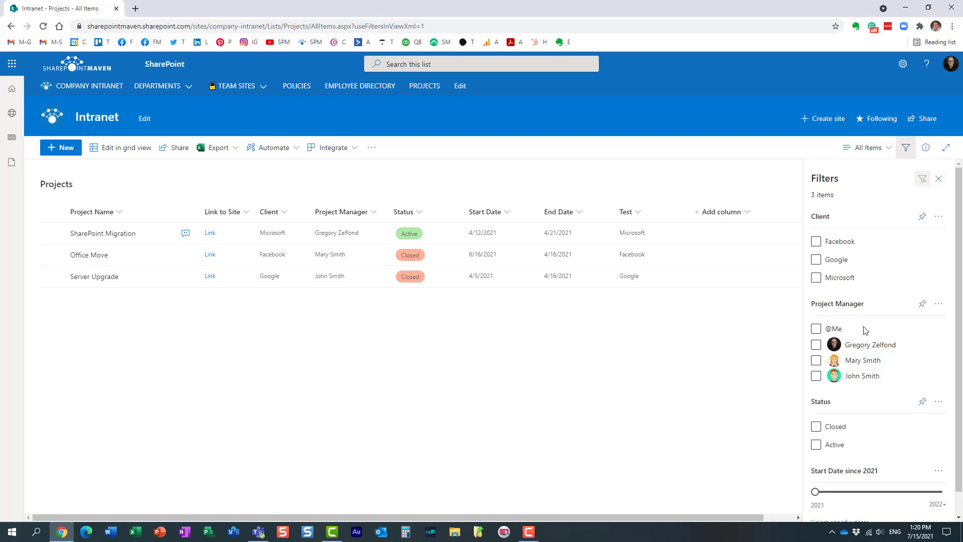
{"action": "left_click", "coordinate": [816, 329]}
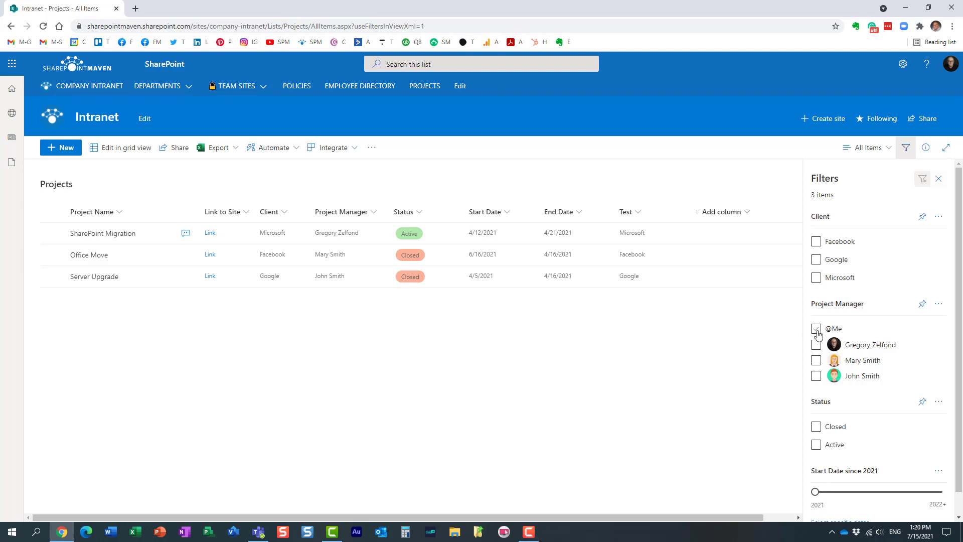
{"action": "left_click", "coordinate": [816, 328]}
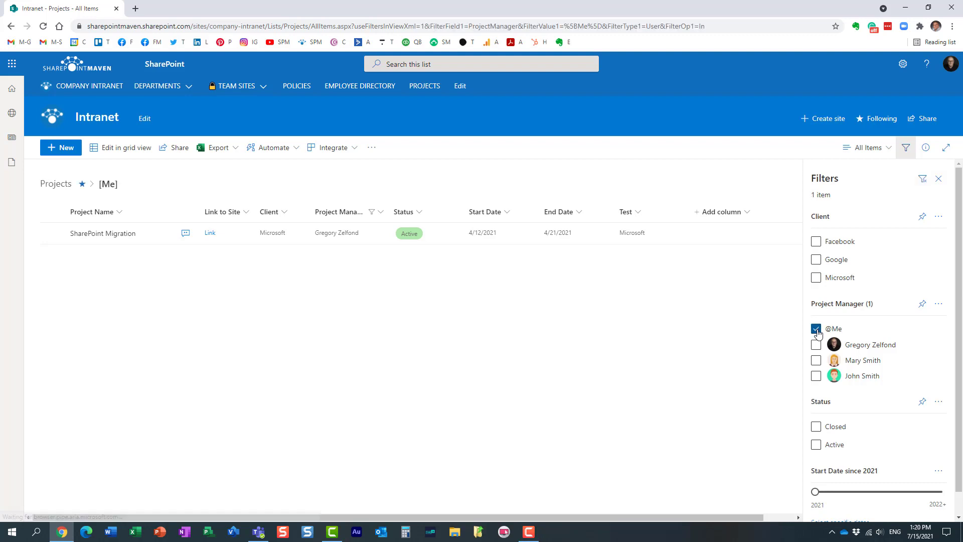
{"action": "left_click", "coordinate": [815, 328]}
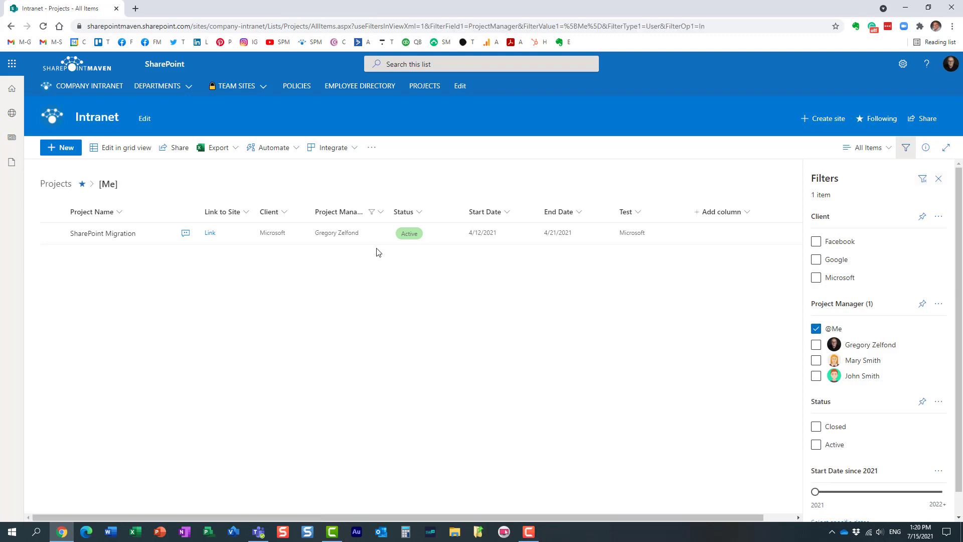
{"action": "mouse_move", "coordinate": [290, 280]}
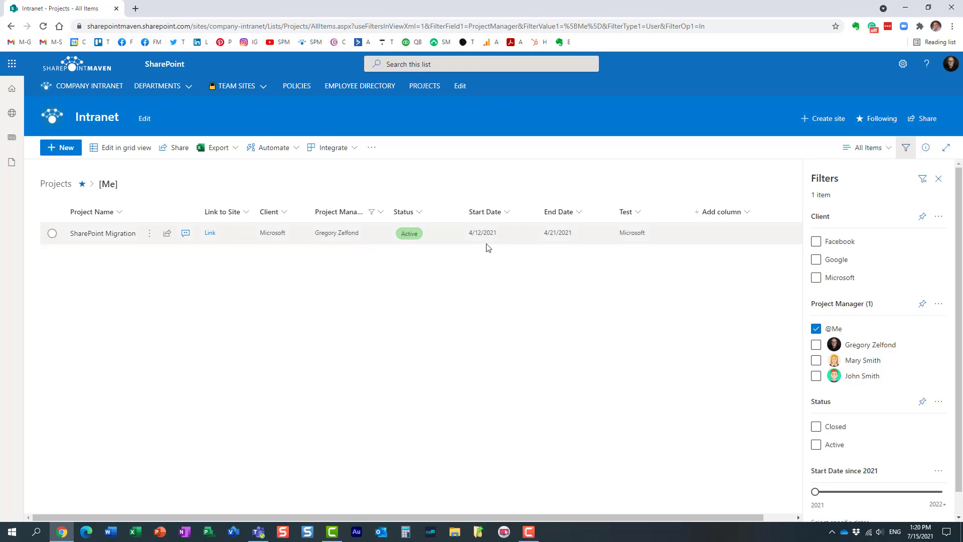
{"action": "left_click", "coordinate": [815, 328]}
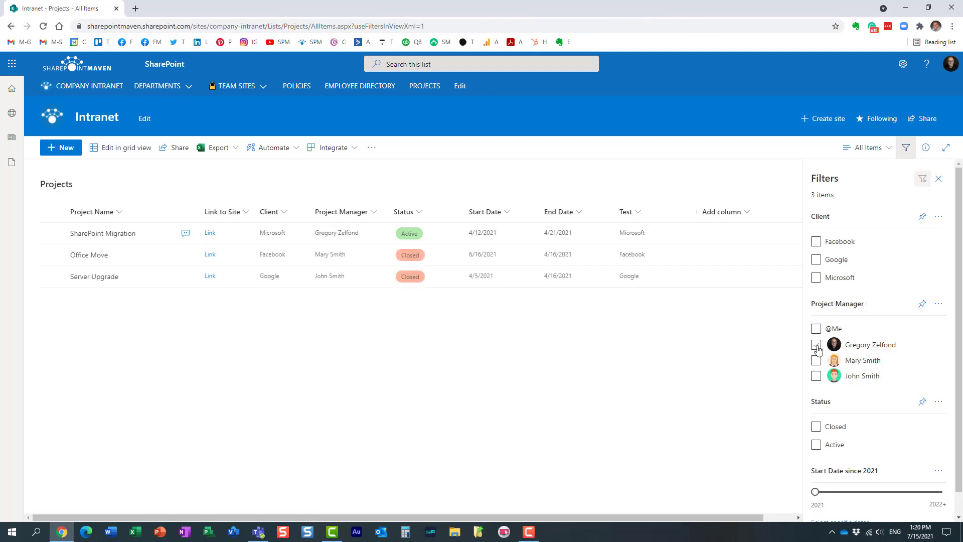
{"action": "left_click", "coordinate": [816, 345]}
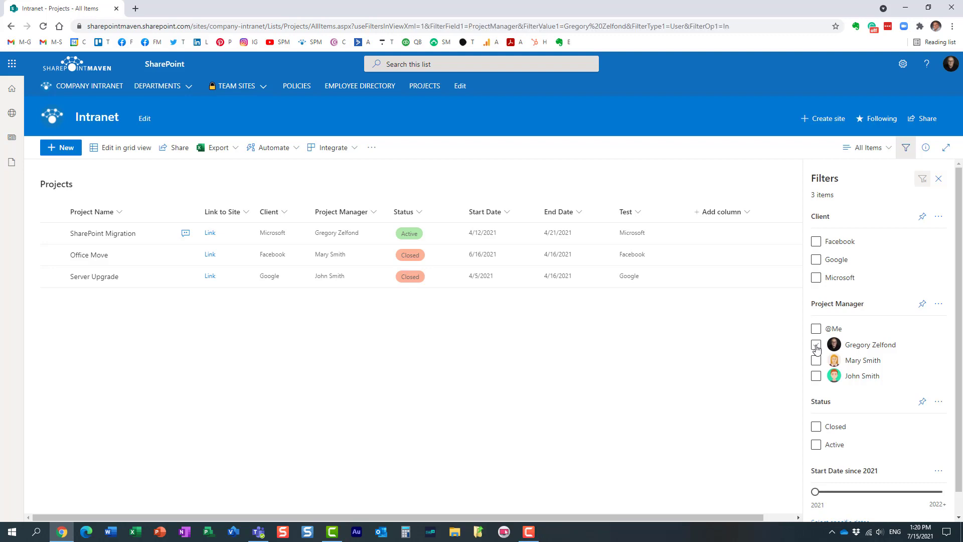
{"action": "left_click", "coordinate": [815, 344]}
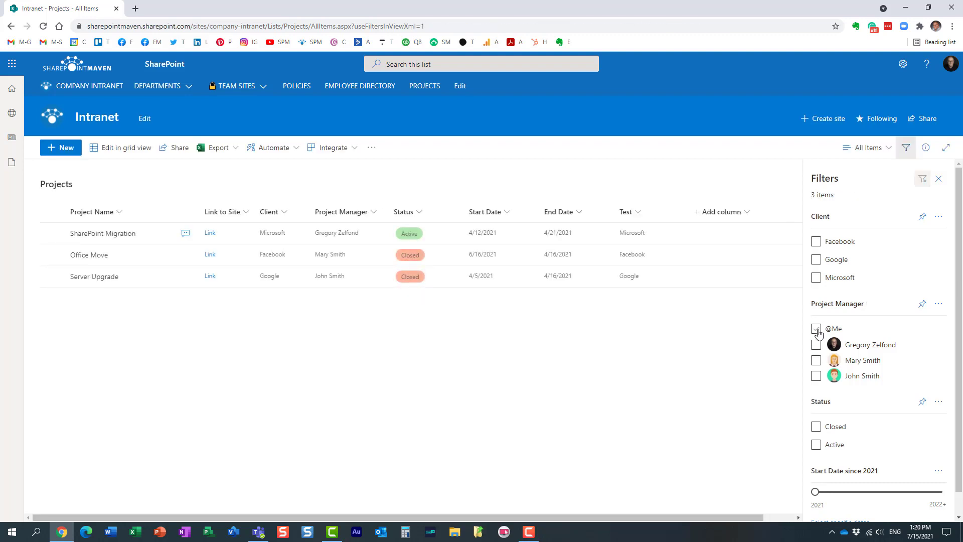
{"action": "left_click", "coordinate": [816, 329]}
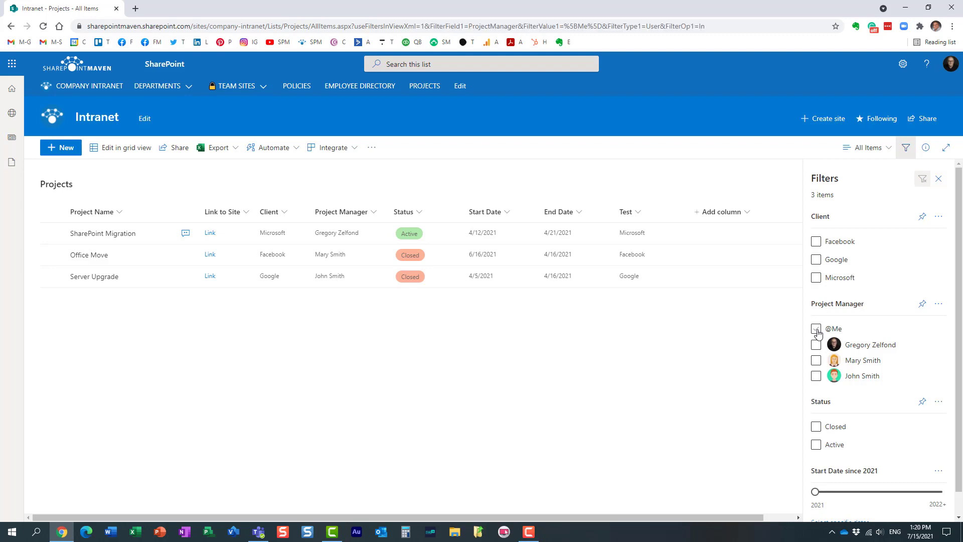
{"action": "left_click", "coordinate": [816, 329]}
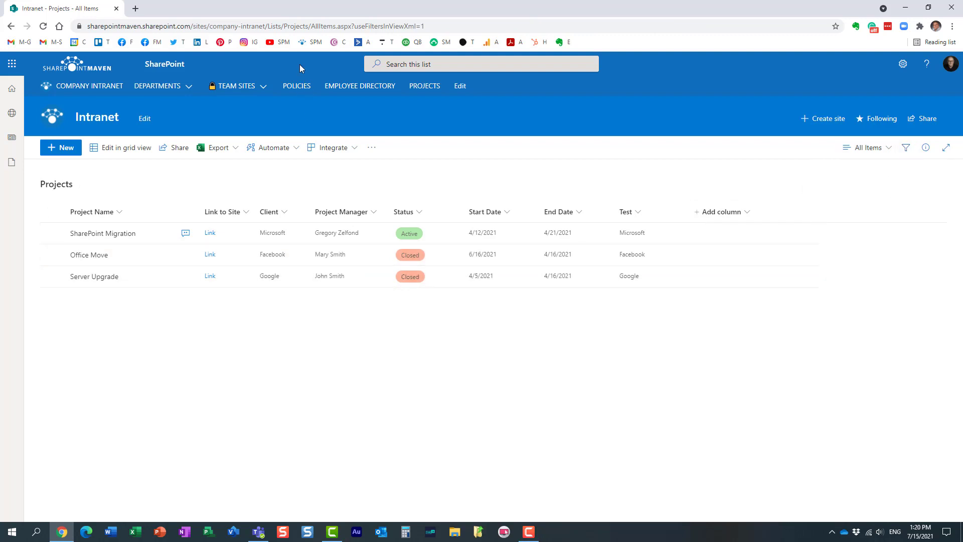
{"action": "left_click", "coordinate": [296, 86]}
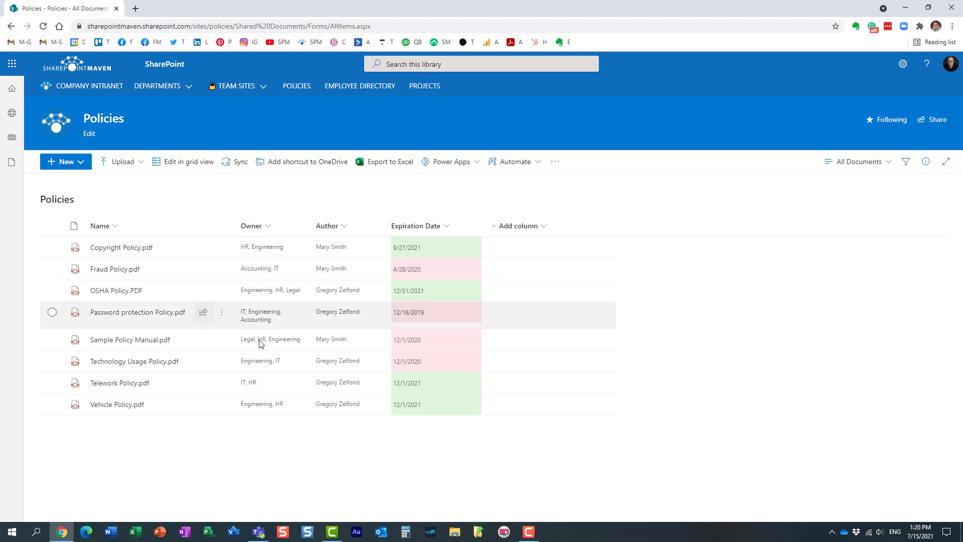
{"action": "mouse_move", "coordinate": [346, 412]}
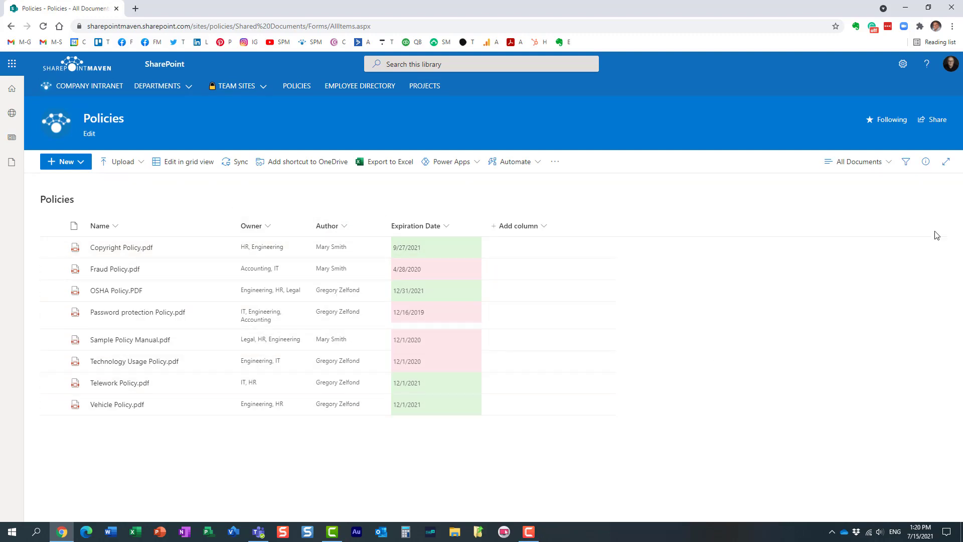
{"action": "left_click", "coordinate": [905, 161]}
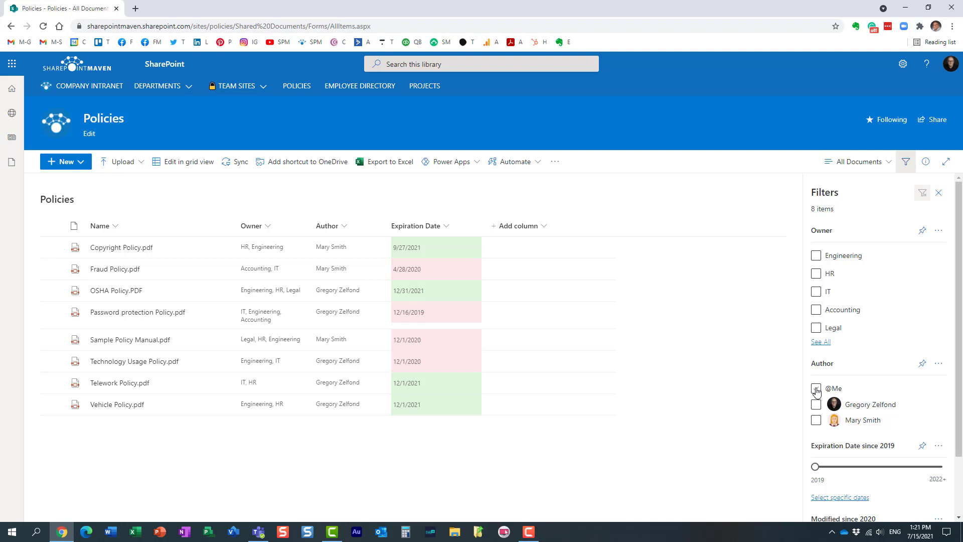
{"action": "left_click", "coordinate": [816, 388]}
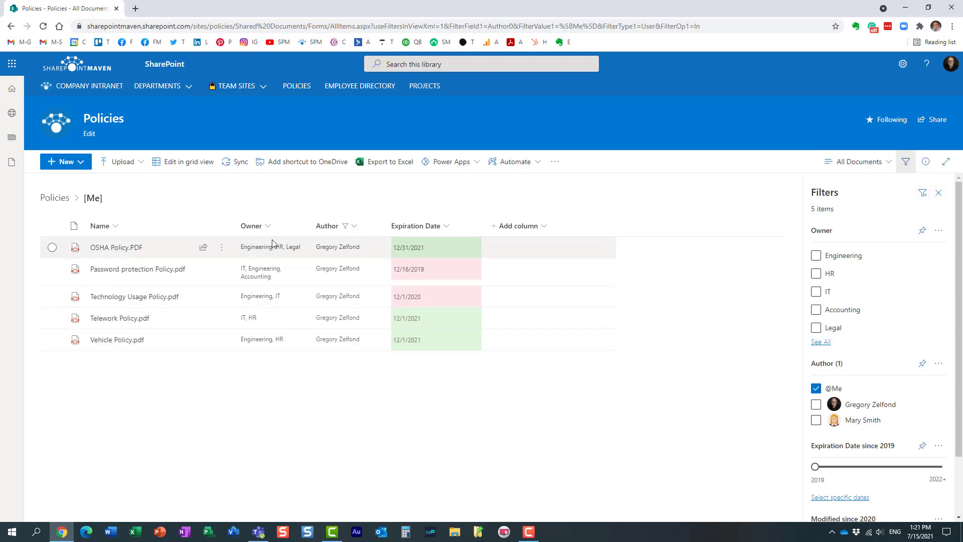
{"action": "mouse_move", "coordinate": [336, 255]}
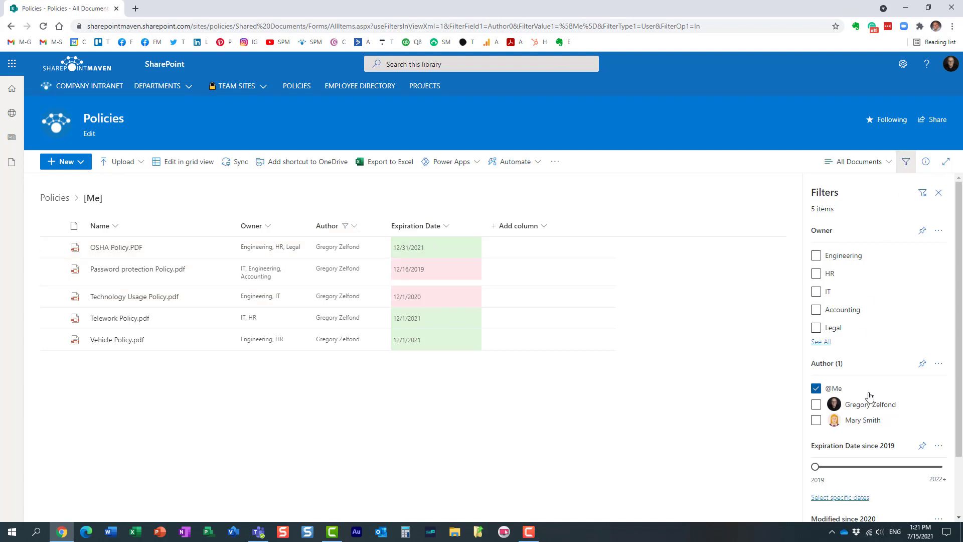
{"action": "mouse_move", "coordinate": [868, 394]}
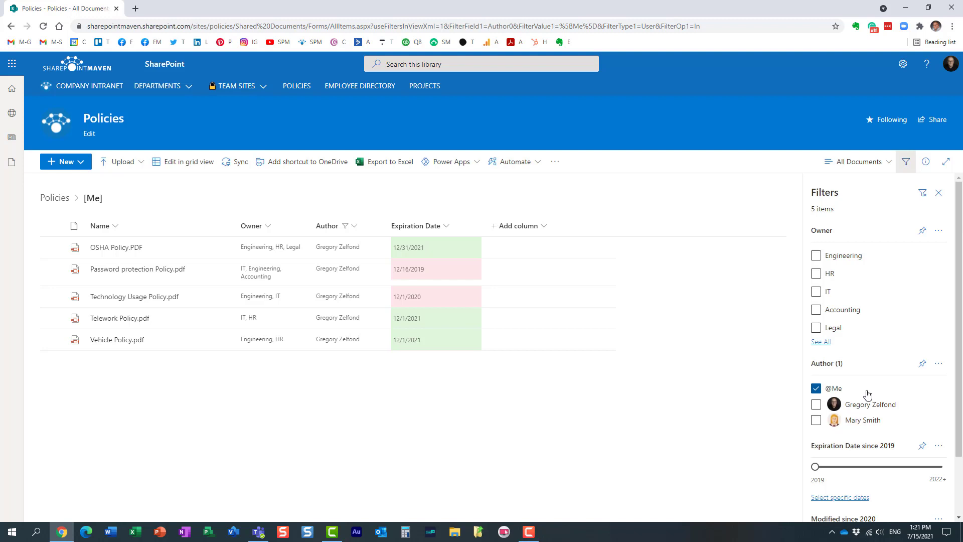
{"action": "left_click", "coordinate": [816, 388]}
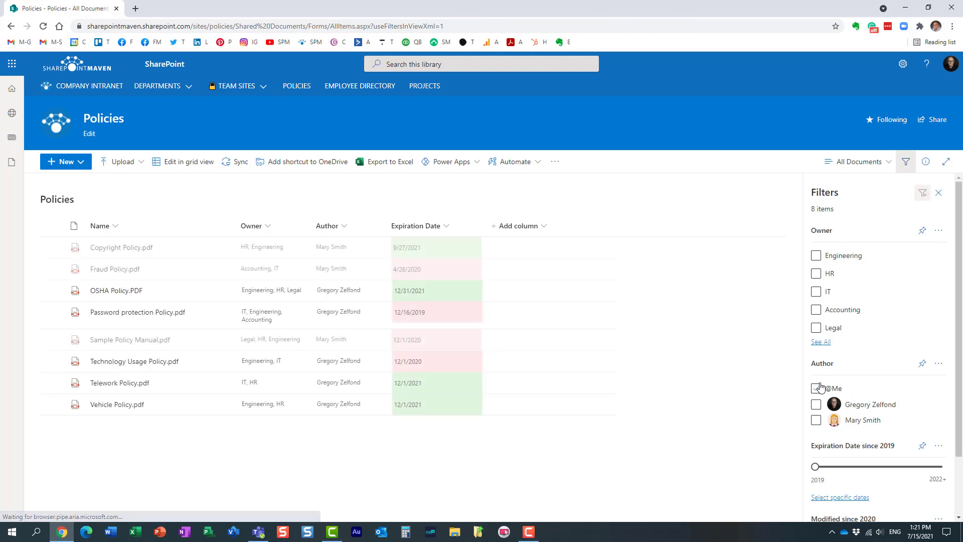